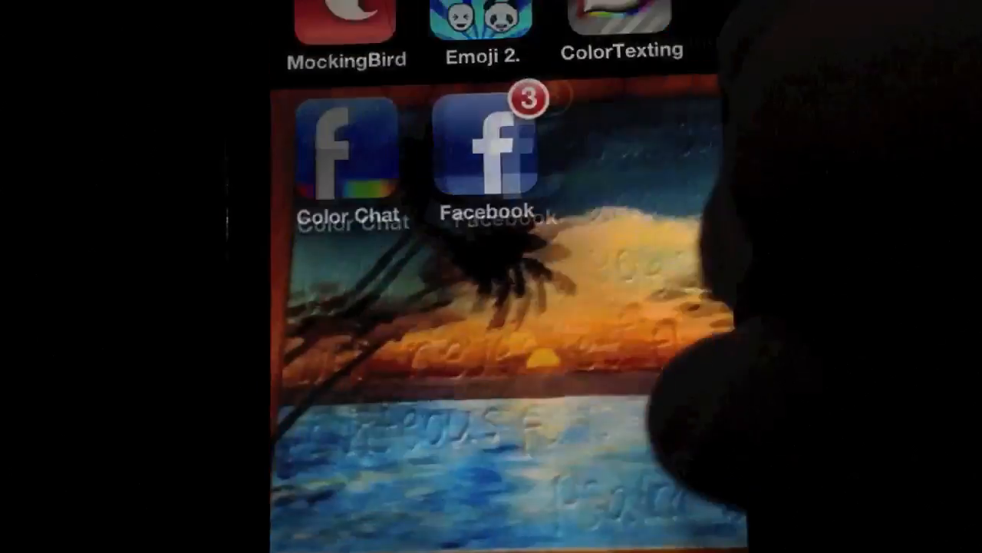
Step: Launch Color Chat and start a custom message beginning with the letter H
click(347, 161)
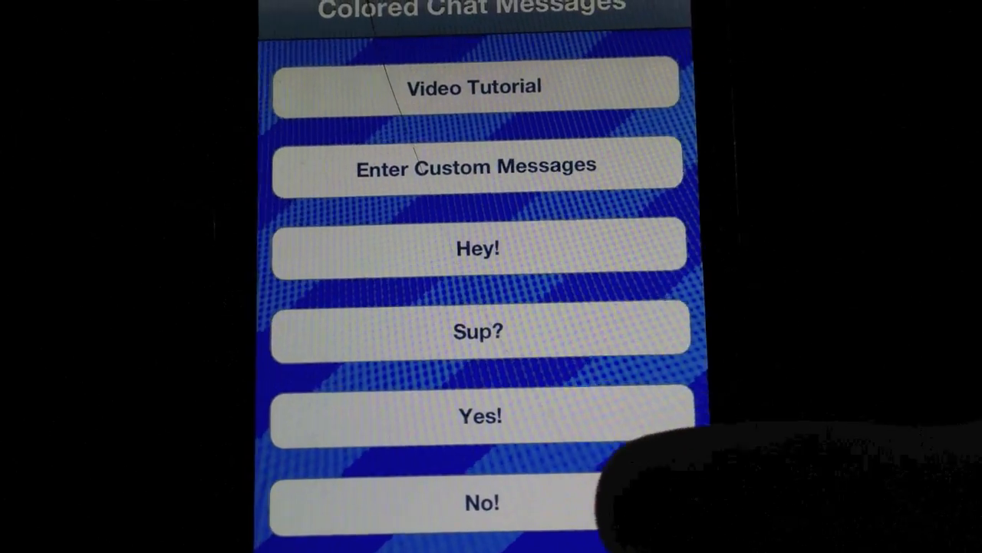
scroll(up, 3)
text(H)
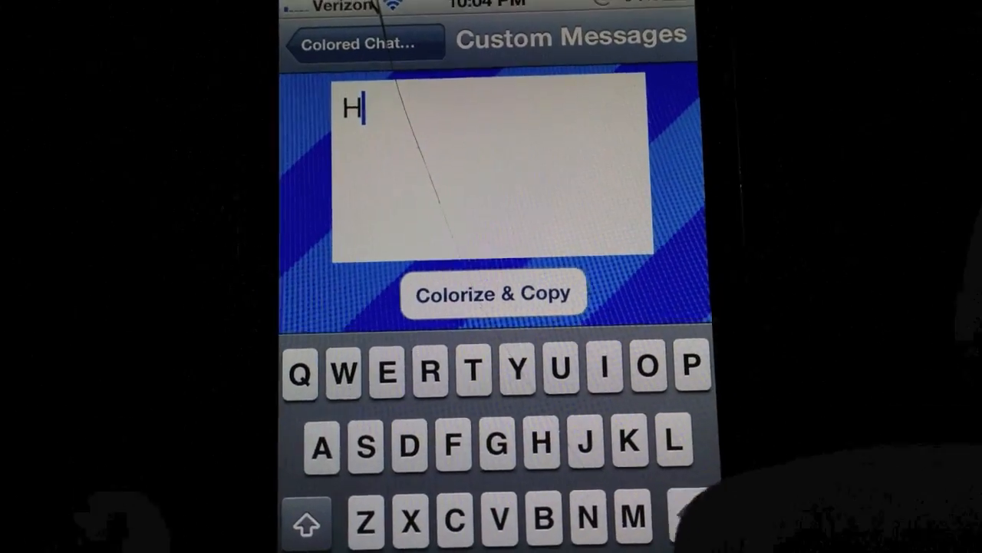
Step: Complete the message "Hello!" and colorize it, copying its color code
text(ello!)
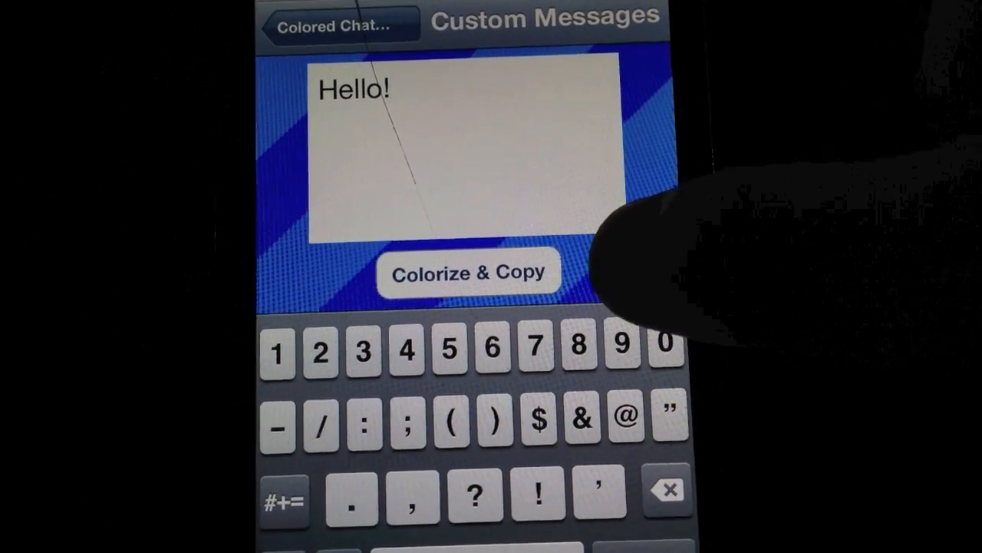
click(470, 274)
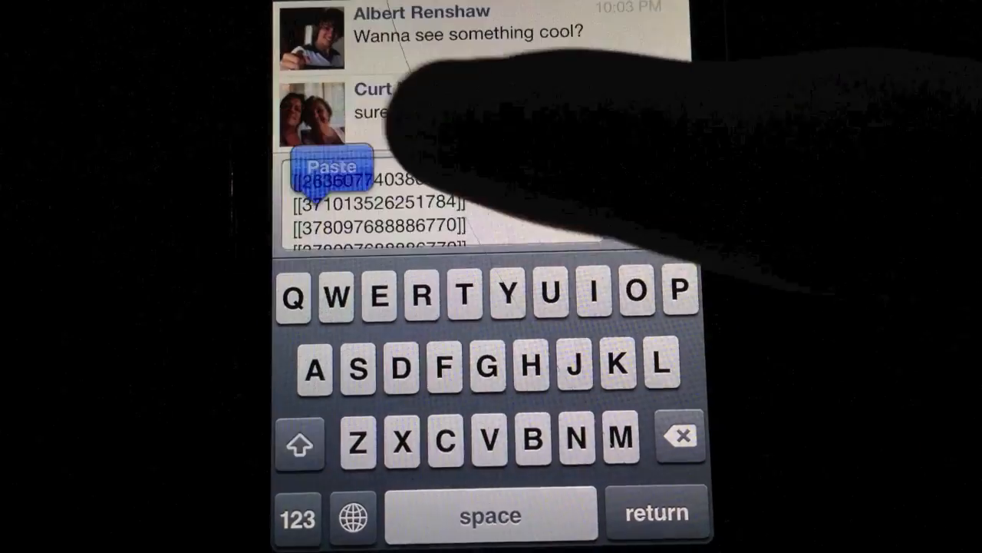
Step: Paste the Hello! code into the Facebook chat, then scroll Color Chat's presets to "I'm awesome!"
click(331, 166)
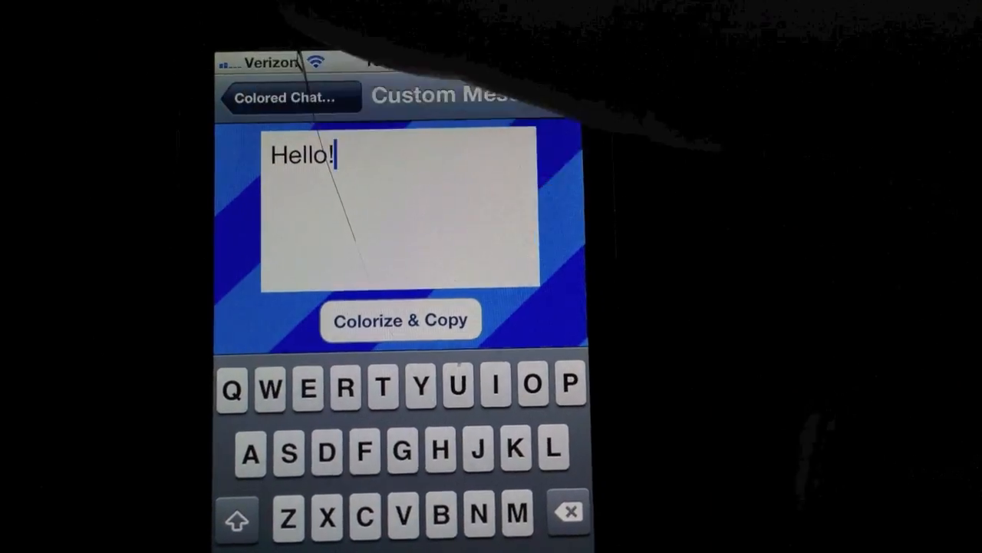
click(286, 96)
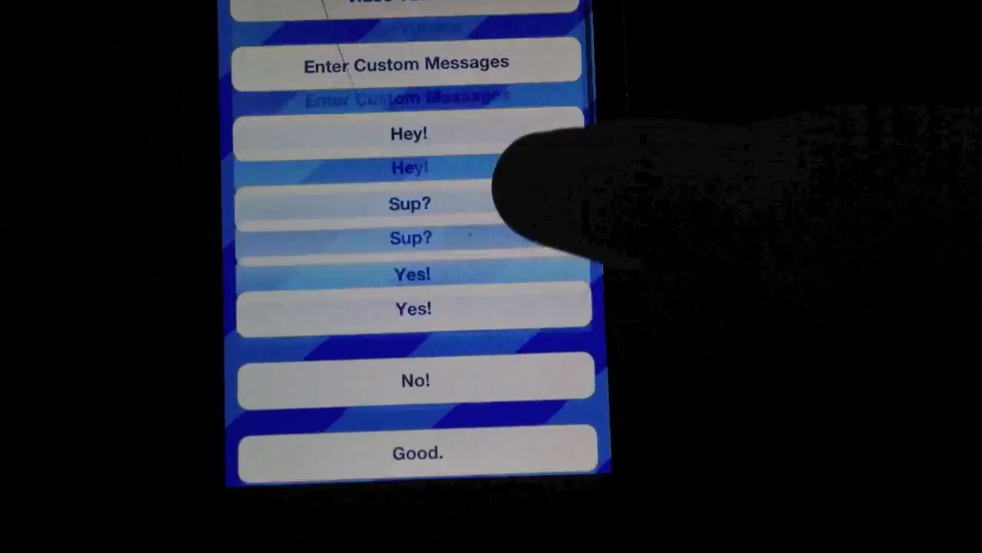
scroll(down, 3)
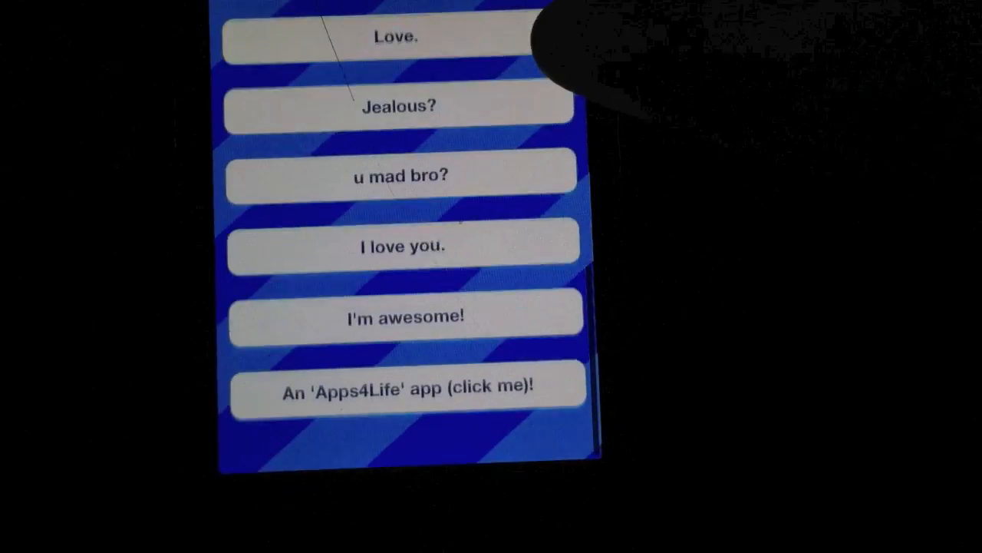